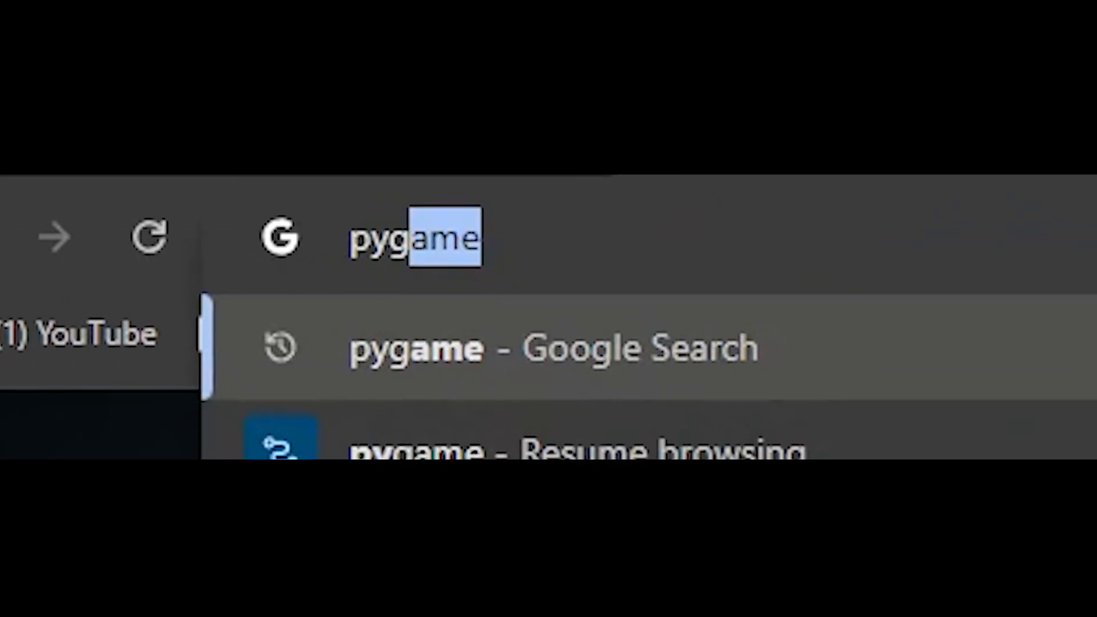
Search from the Chrome address bar with the query 'HOW TO DRIN' toward the Google home page
left_click(554, 348)
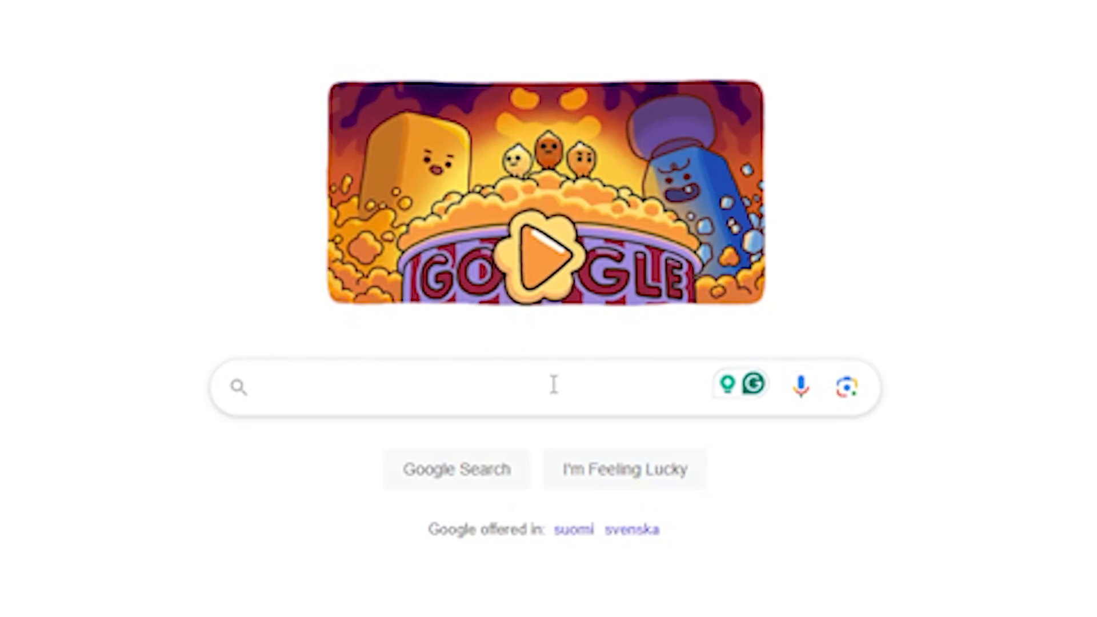
type("HOW TO DRIN")
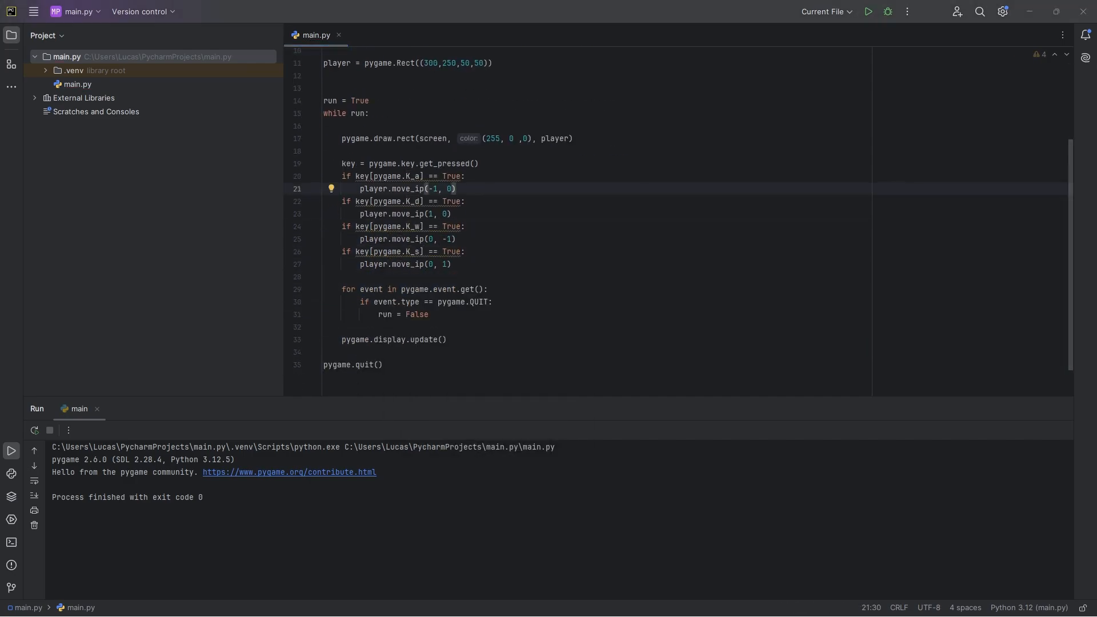
Run main.py and move the red rectangle so it leaves trails in the Pygame window
left_click(866, 12)
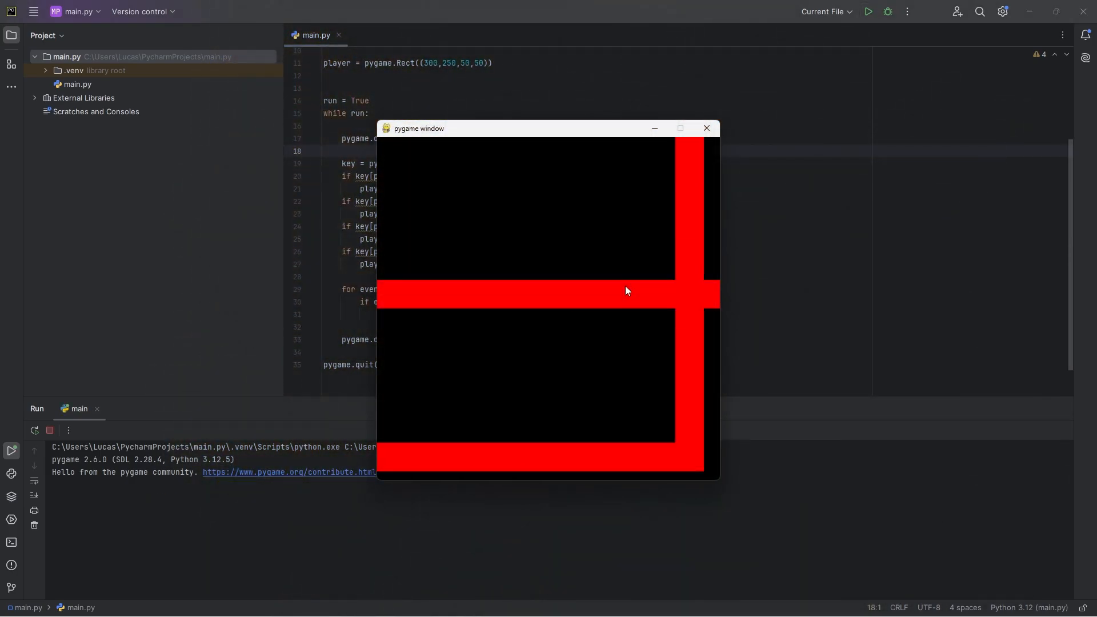
left_click(706, 128)
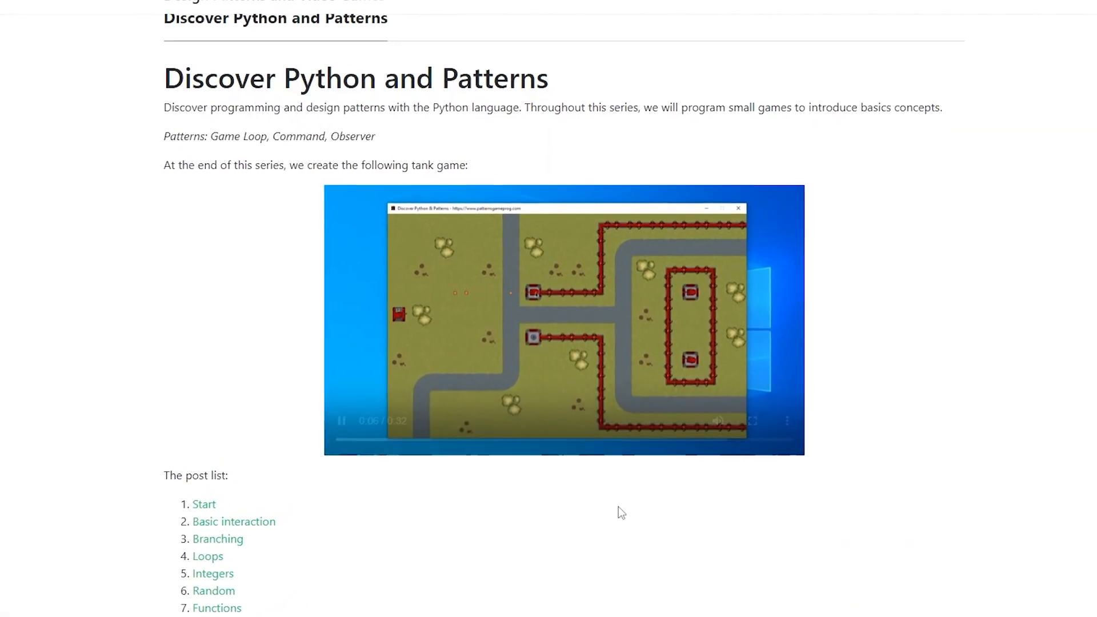
Scroll down the Discover Python and Patterns page to the embedded tank game demo
scroll("down", 3)
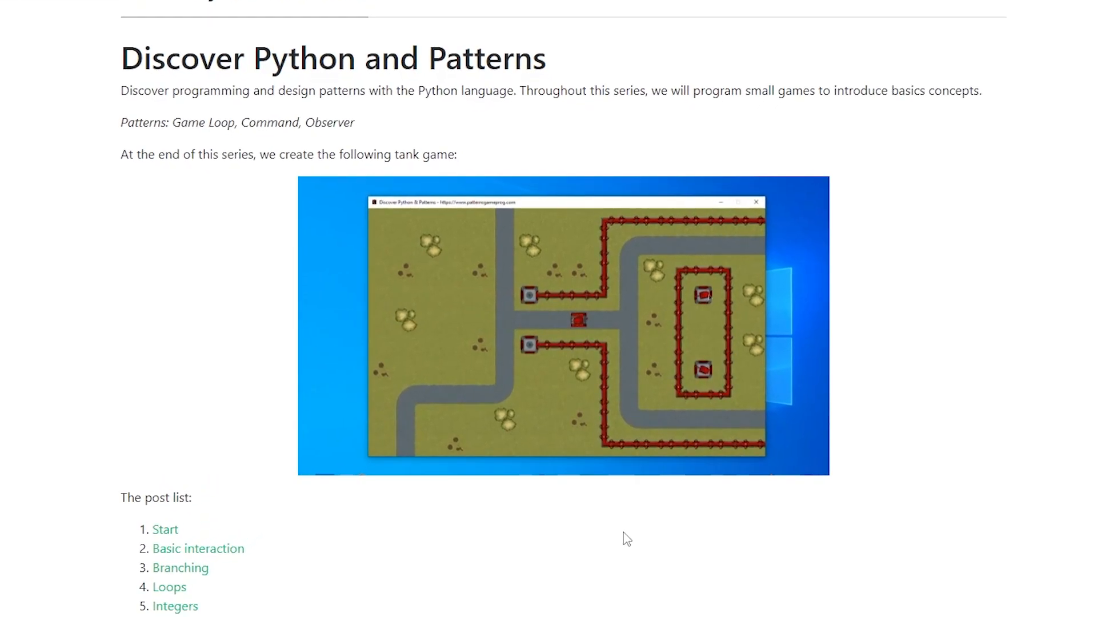
scroll("down", 3)
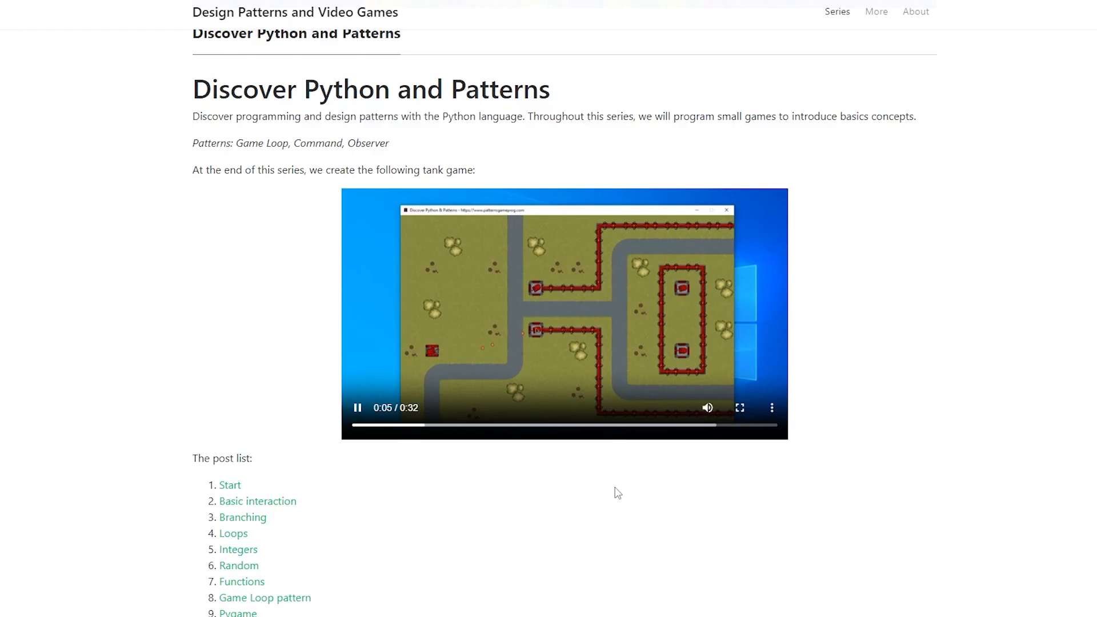
scroll("down", 3)
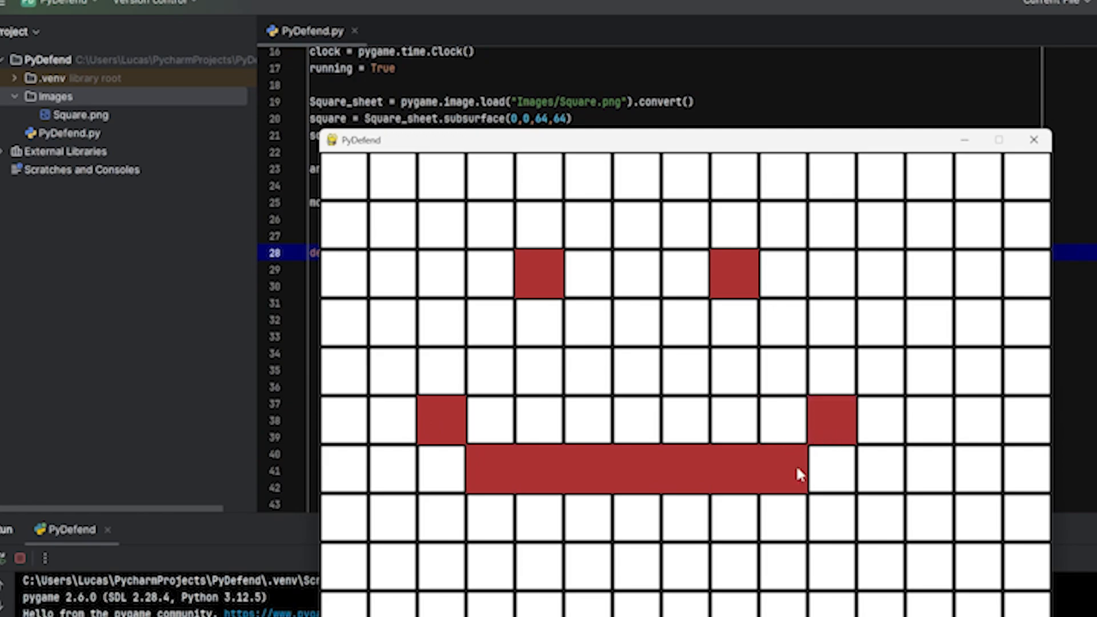
Colour a PyDefend grid cell red as part of the smiley face
left_click(623, 426)
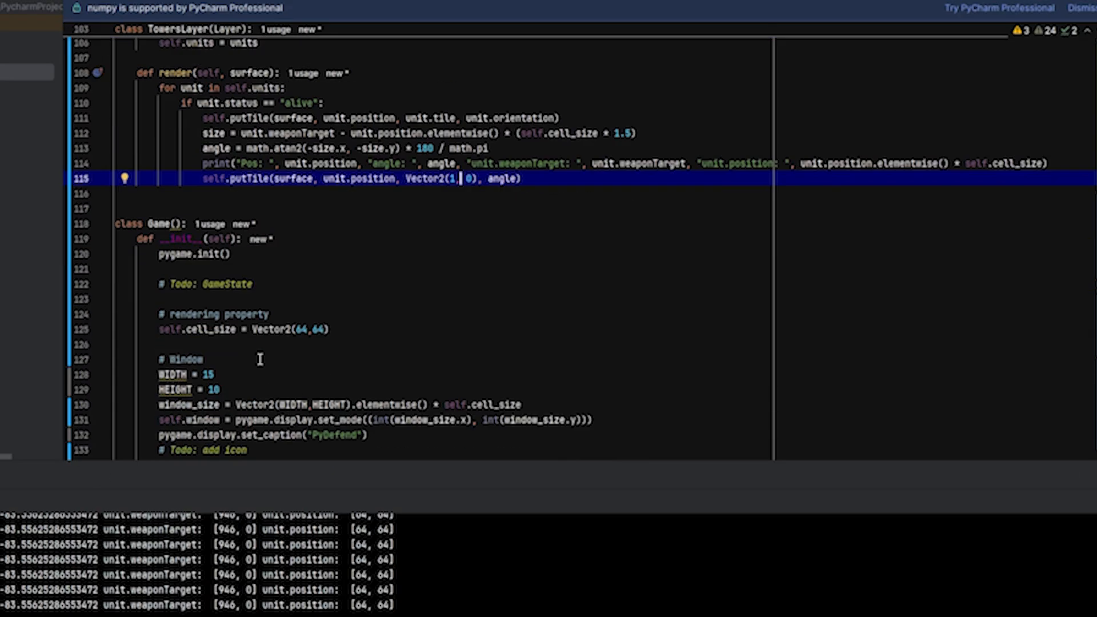
Scroll to TowersLayer.render where position, angle and weaponTarget get printed
scroll("down", 3)
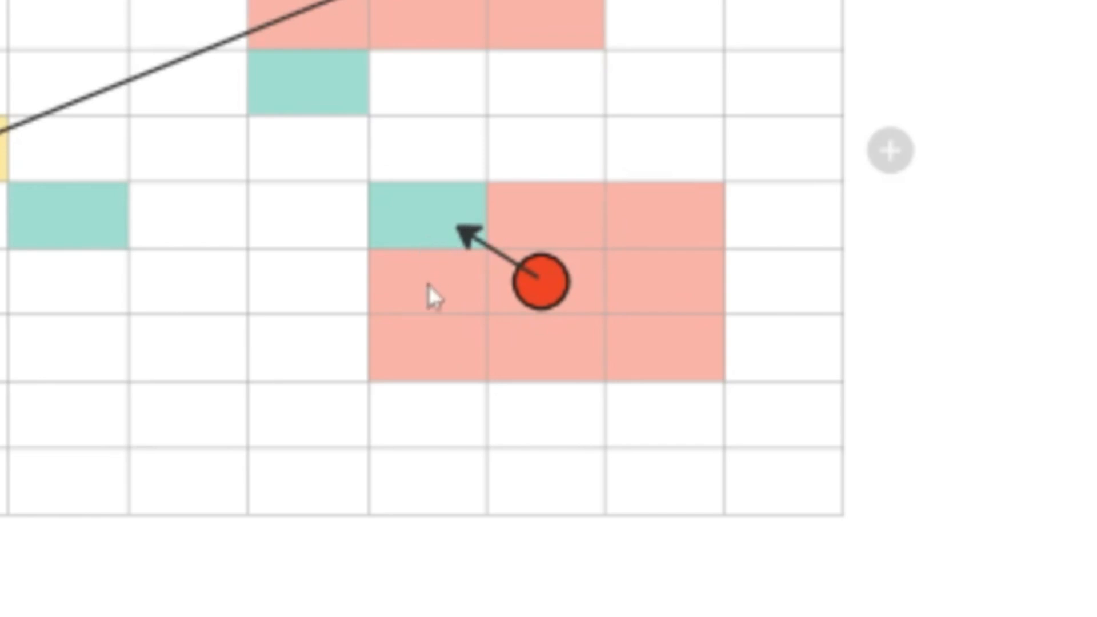
mouse_move(518, 228)
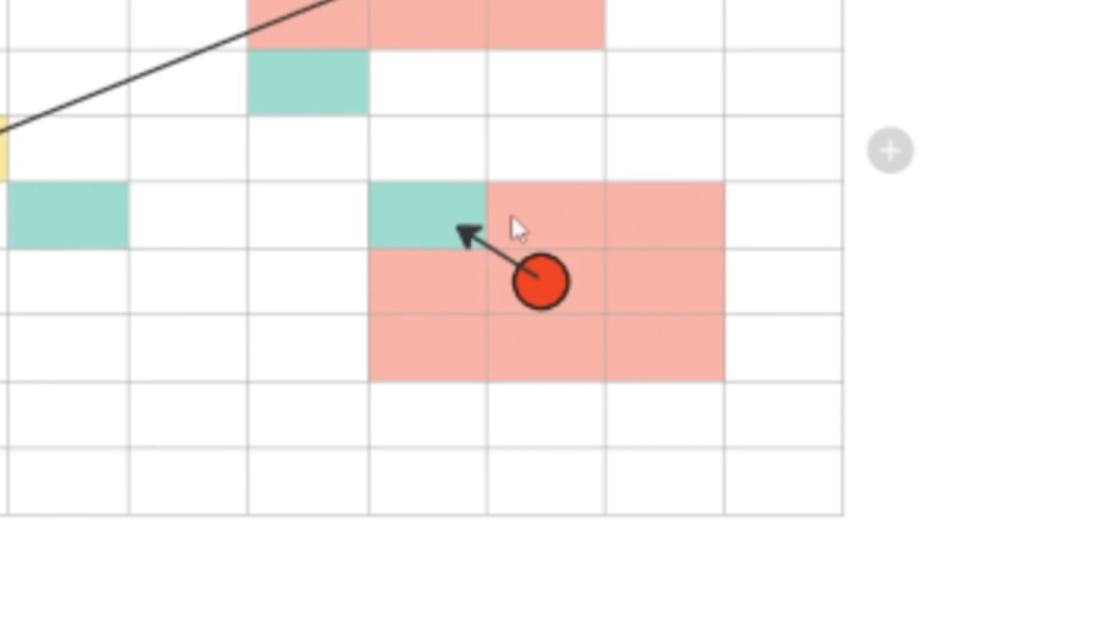
mouse_move(494, 219)
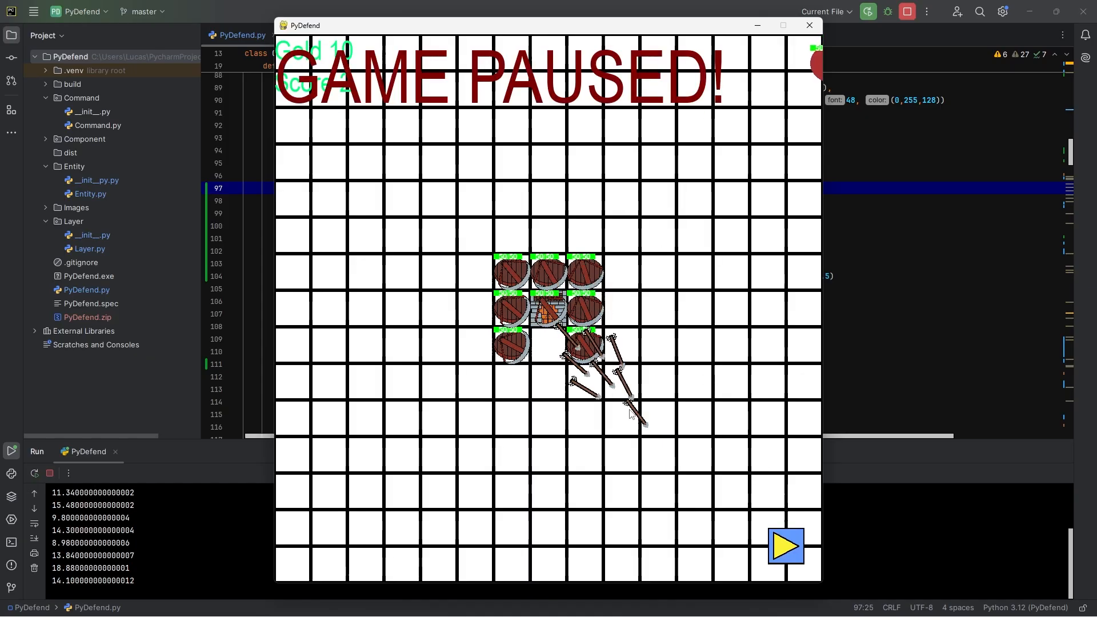
Unpause PyDefend with the yellow play button so towers shoot enemies and earn gold
left_click(786, 546)
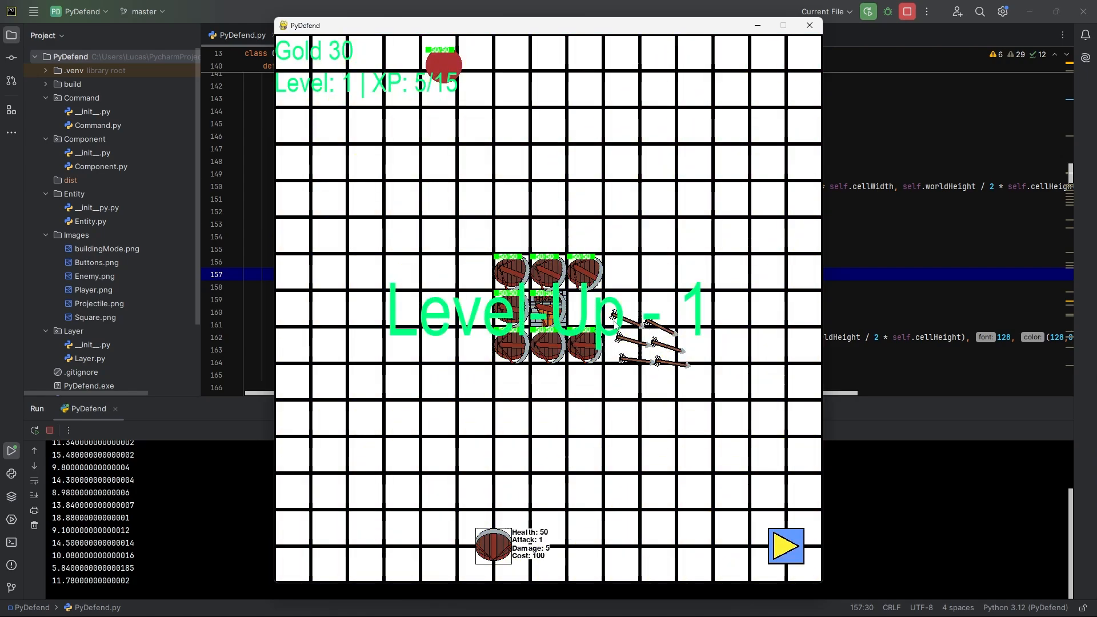
mouse_move(686, 335)
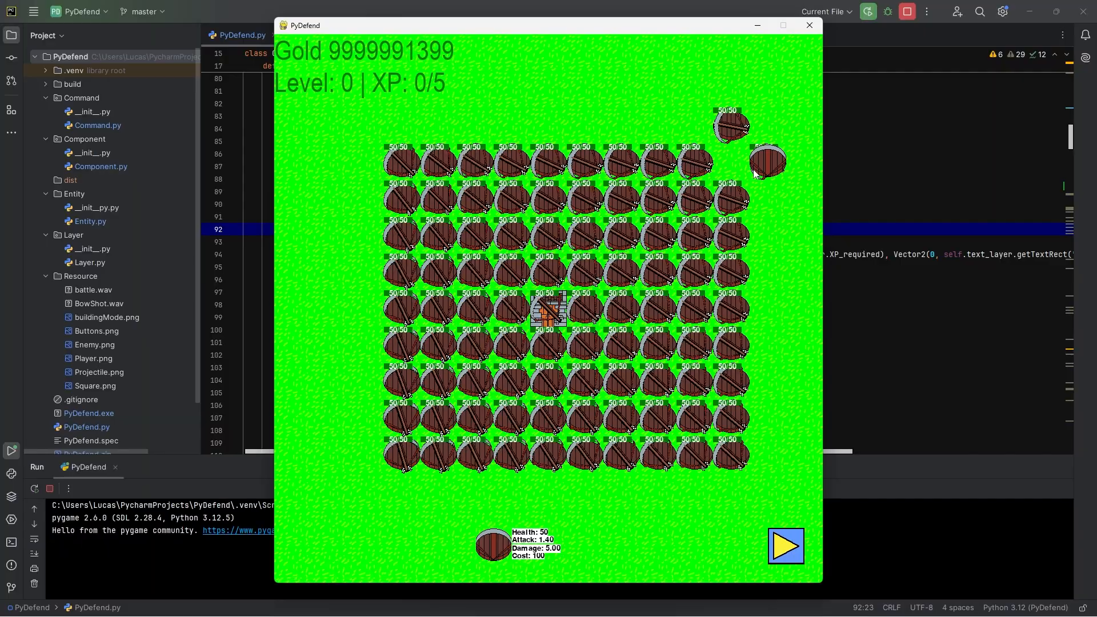
Place towers over every grass map cell using the cheat-gold stock
left_click(785, 546)
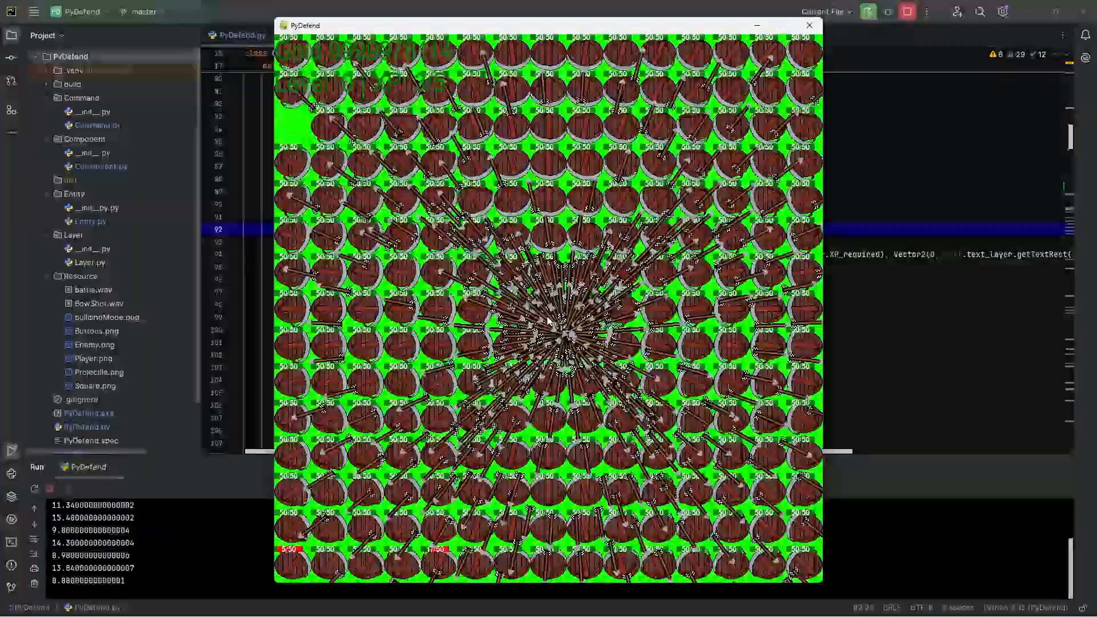